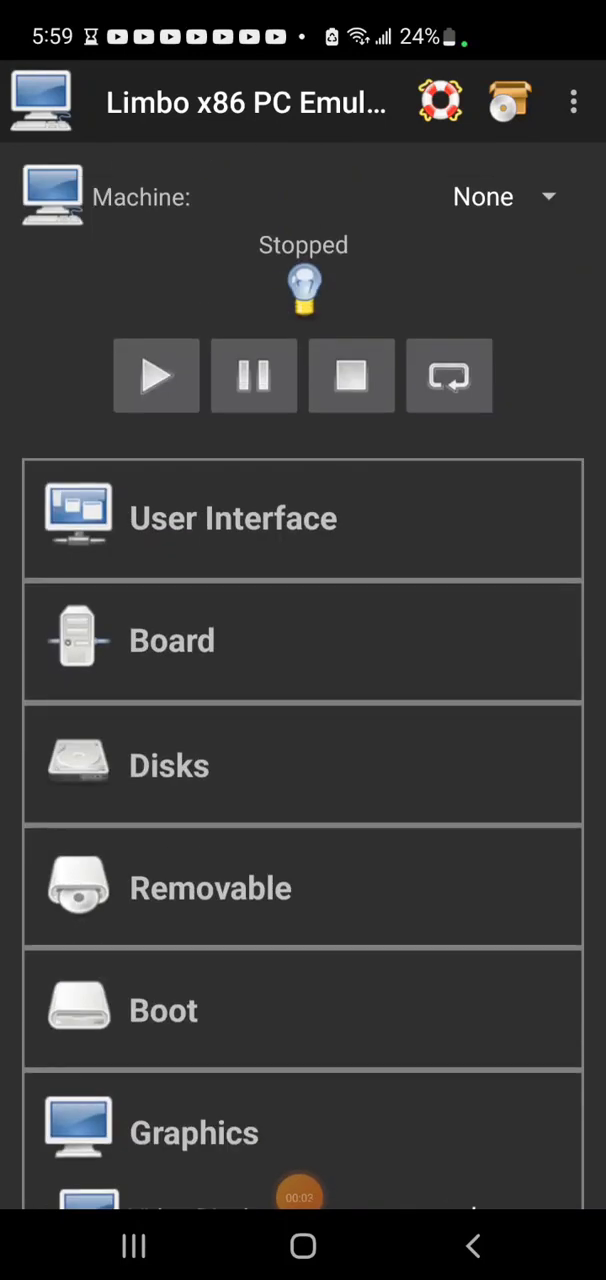
Step: Choose New from the Machine list to bring up the New Machine Name prompt
scroll("down", 3)
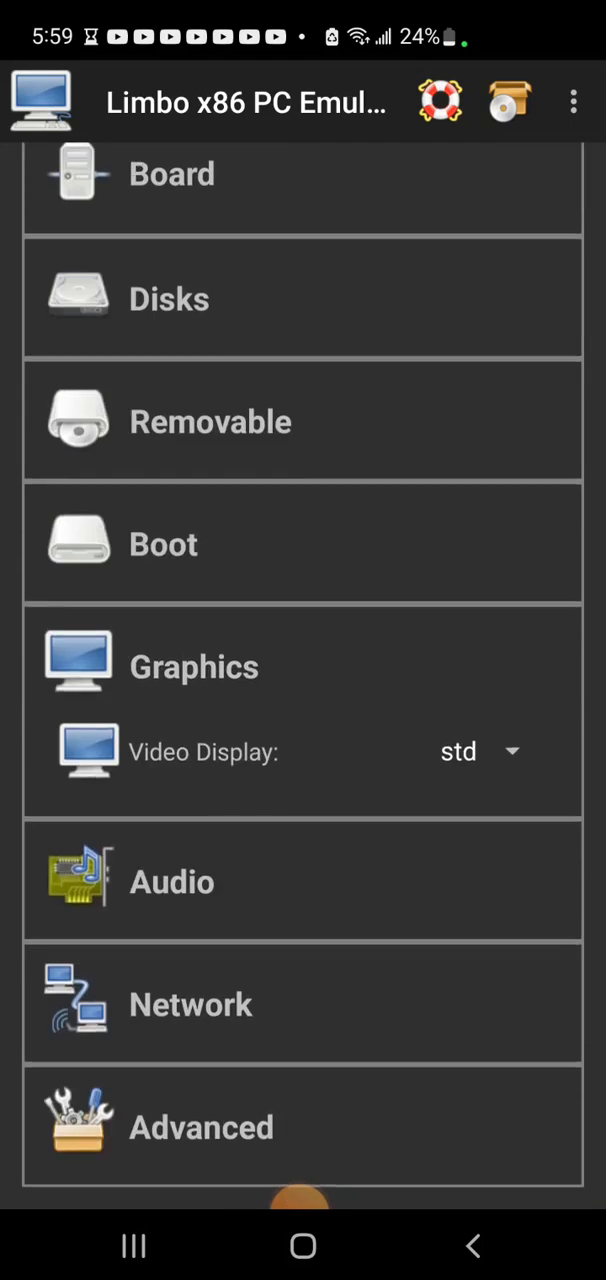
scroll("down", 3)
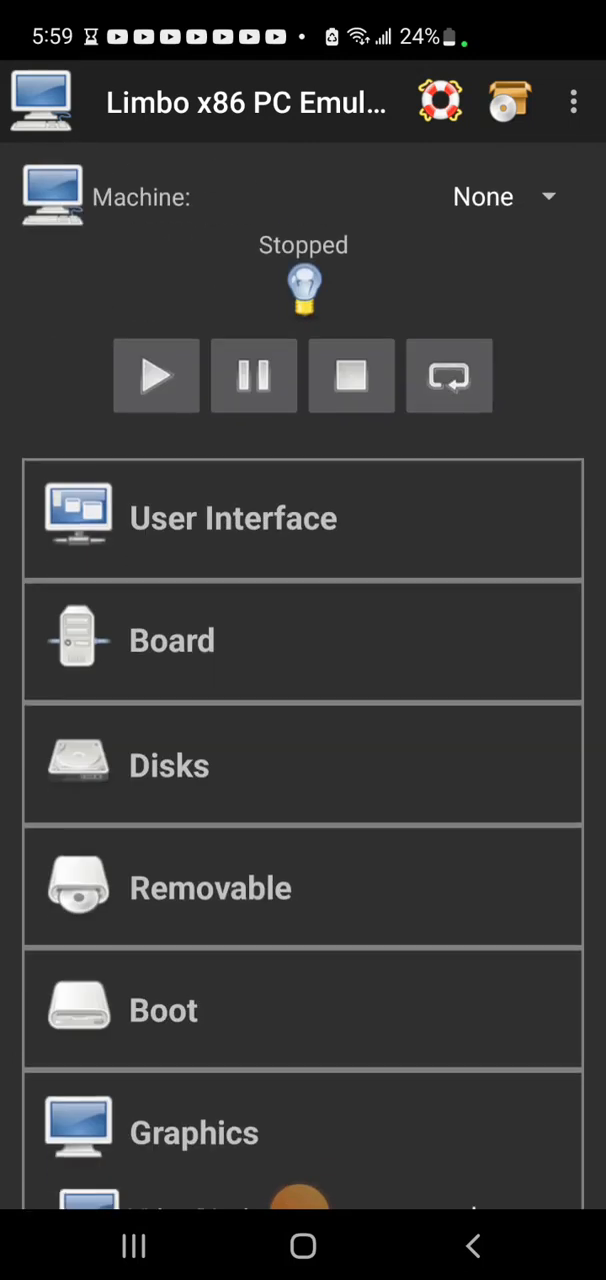
scroll("down", 3)
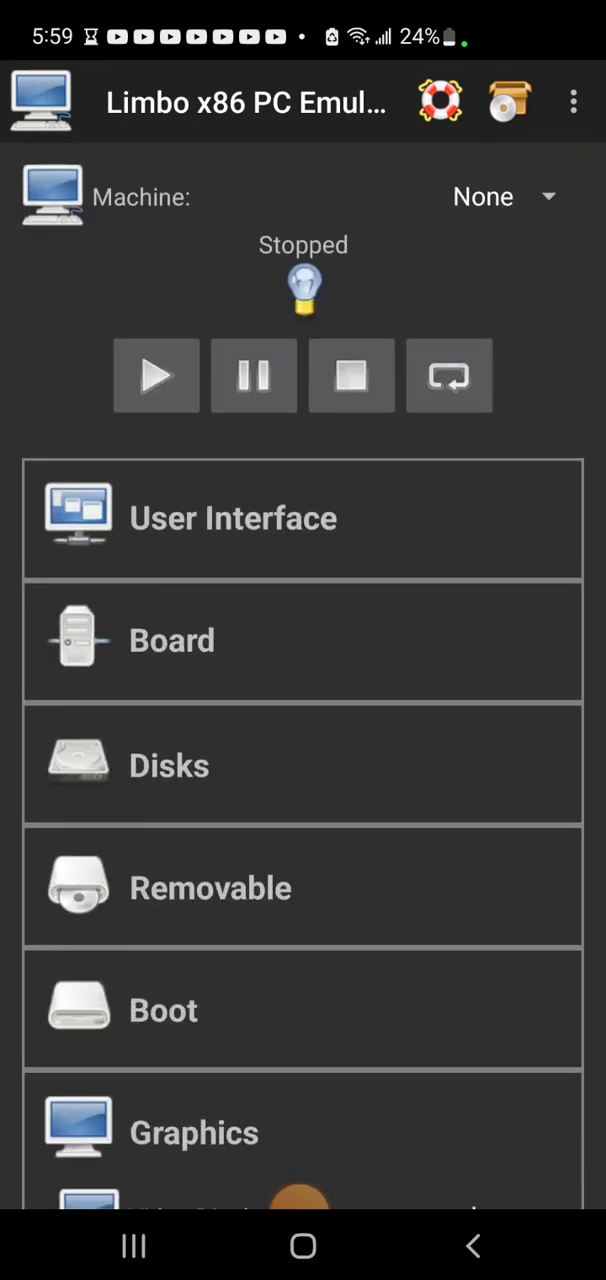
scroll("down", 3)
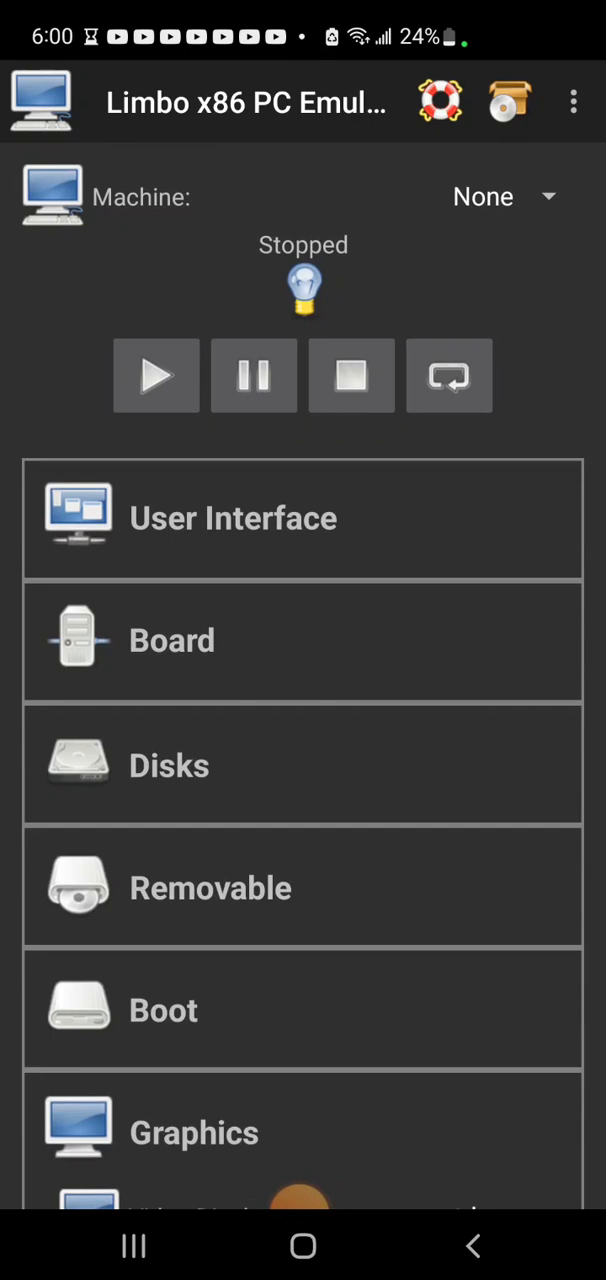
scroll("down", 3)
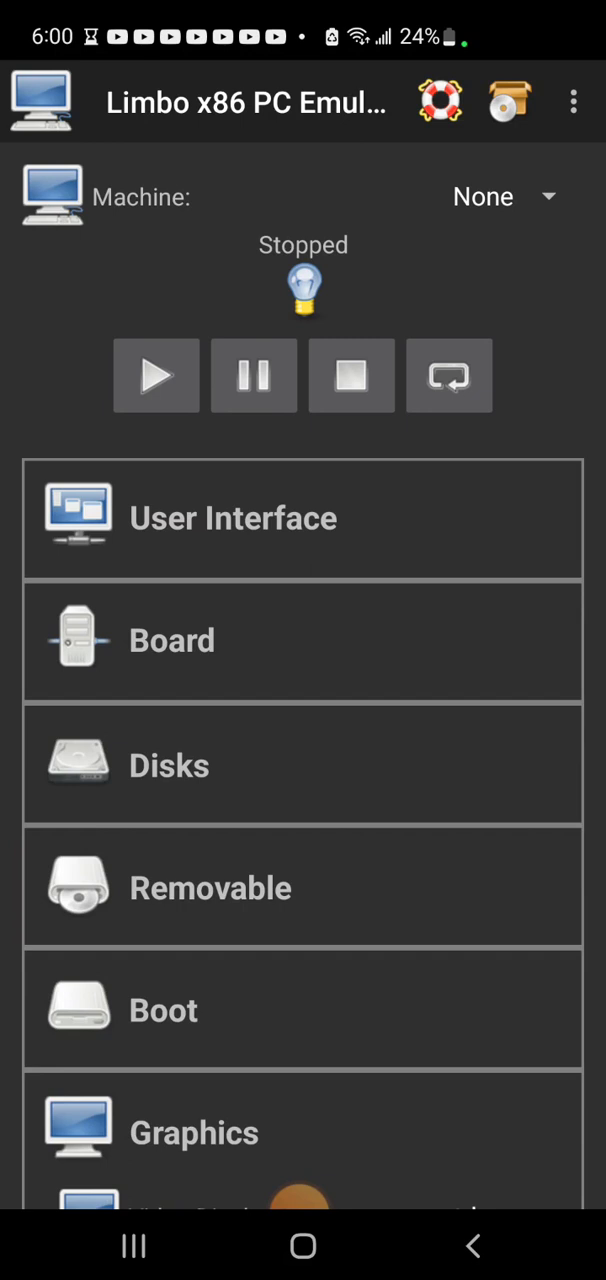
scroll("down", 3)
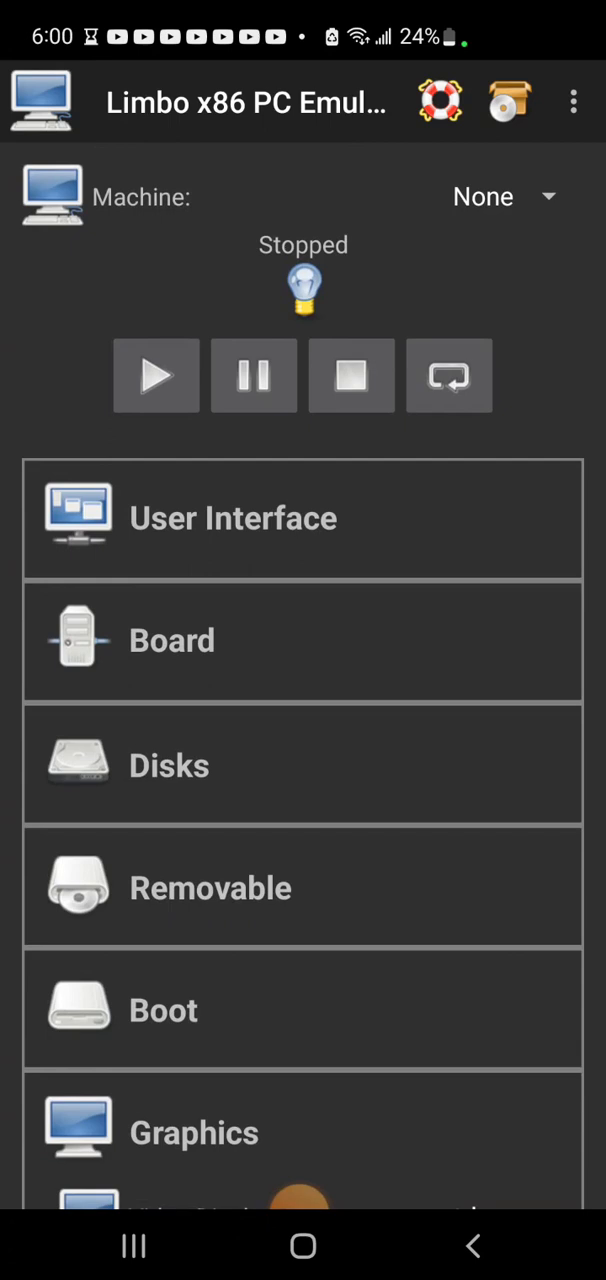
left_click(496, 196)
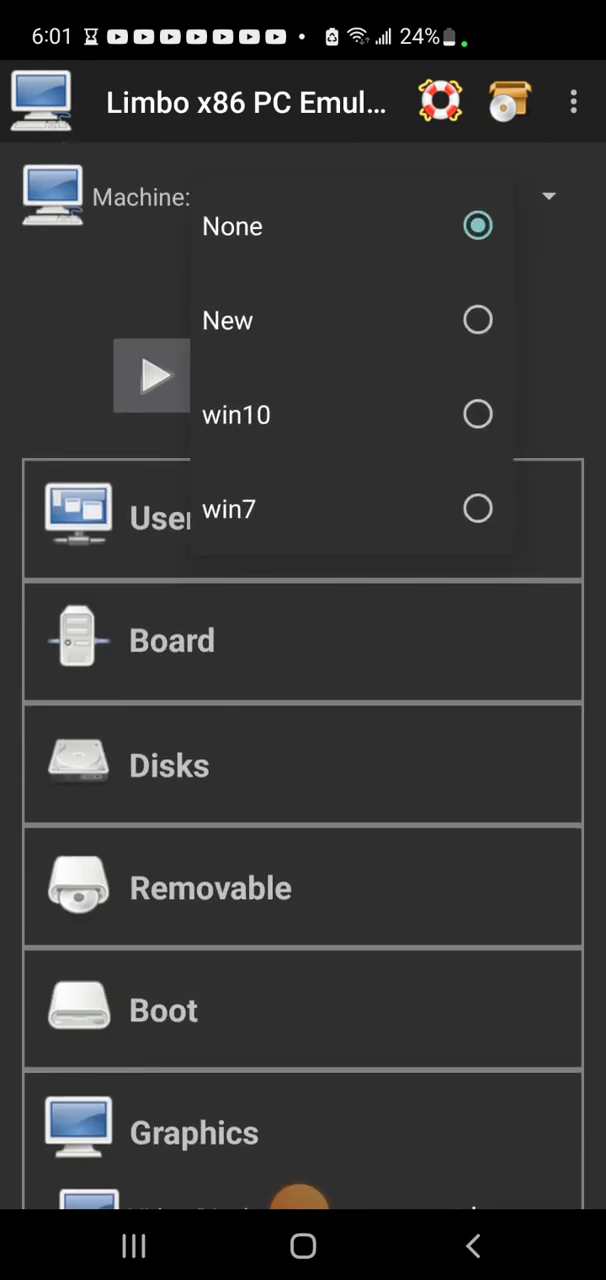
left_click(232, 226)
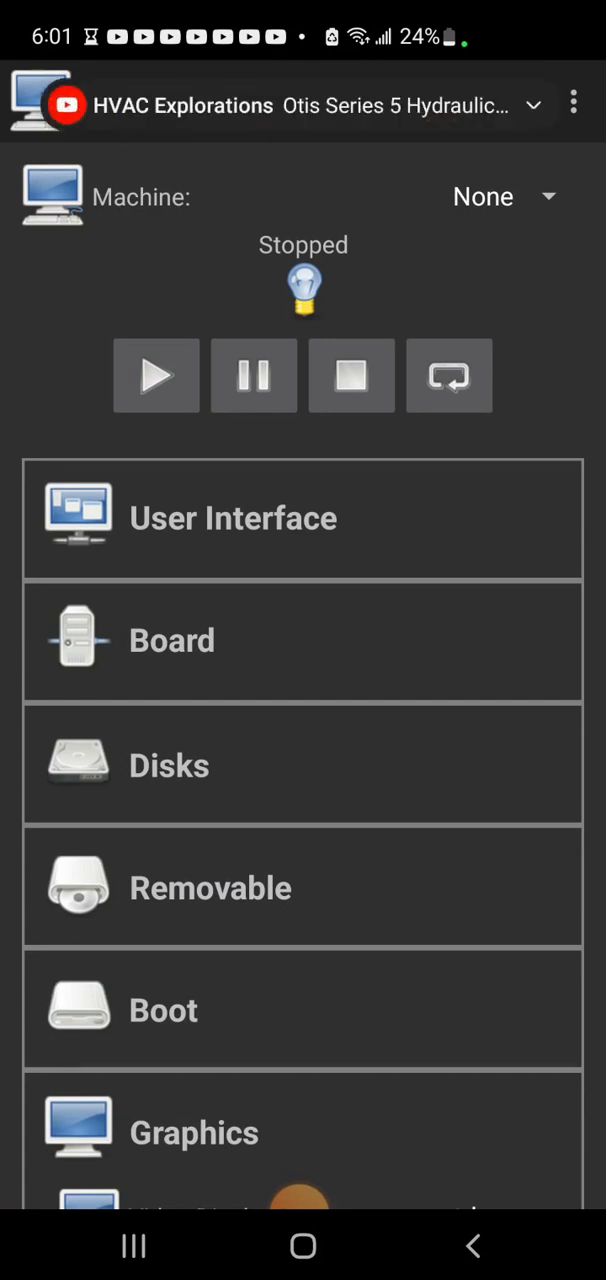
left_click(500, 196)
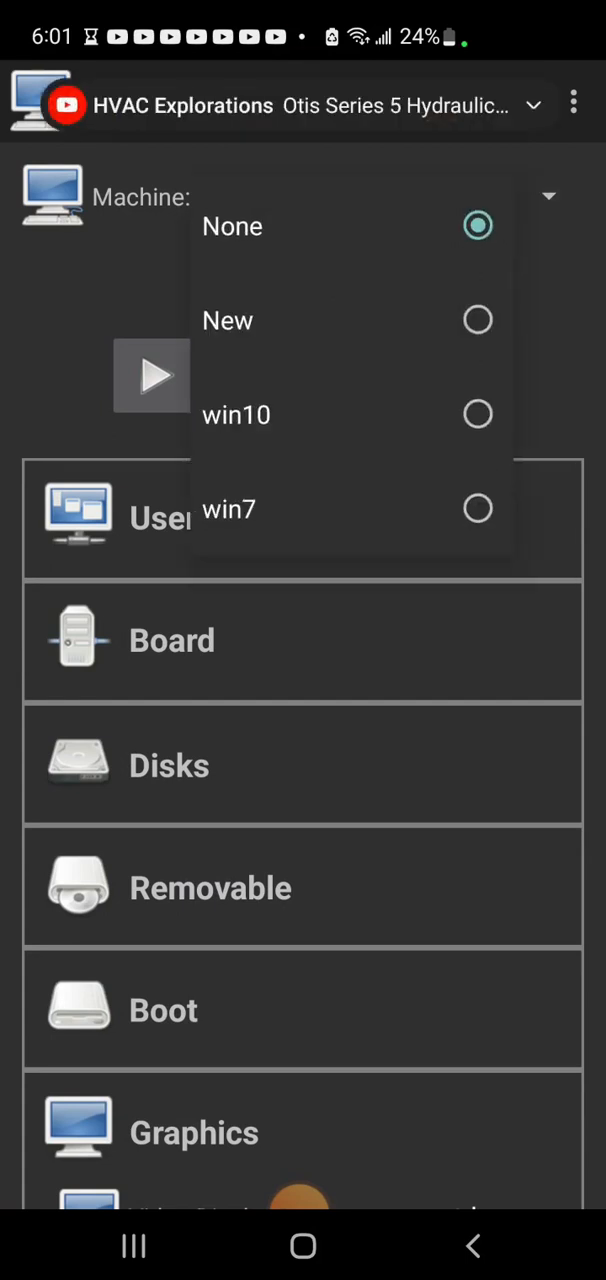
left_click(228, 320)
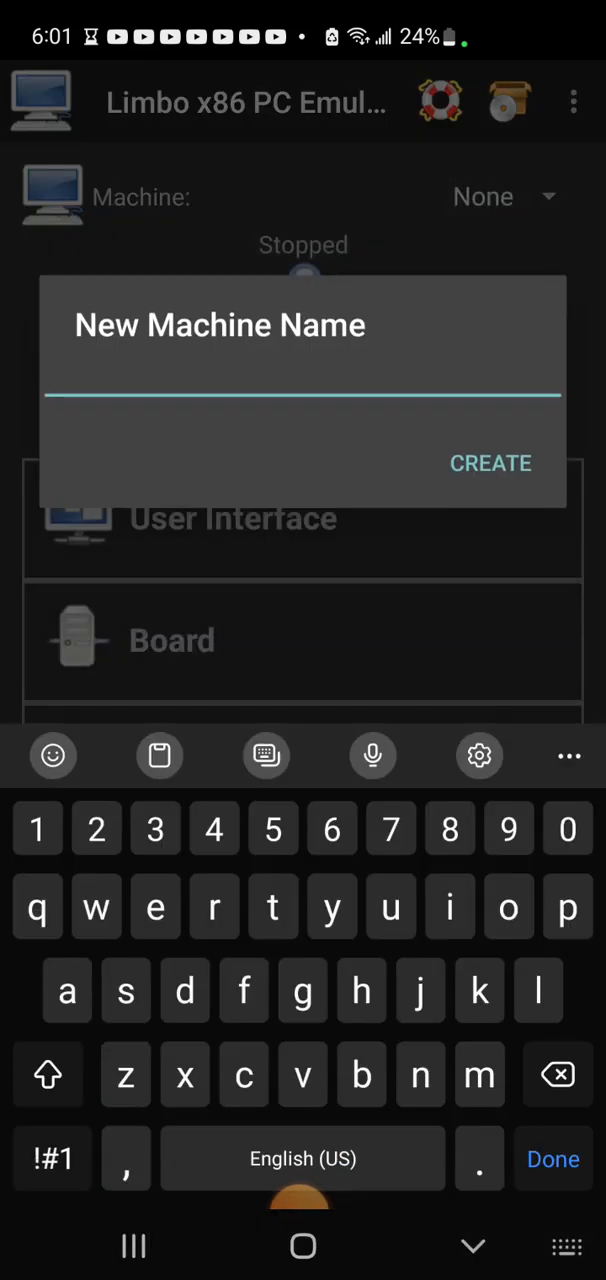
Step: Name the new machine 'test' and bring up its Display output choices
type("tes")
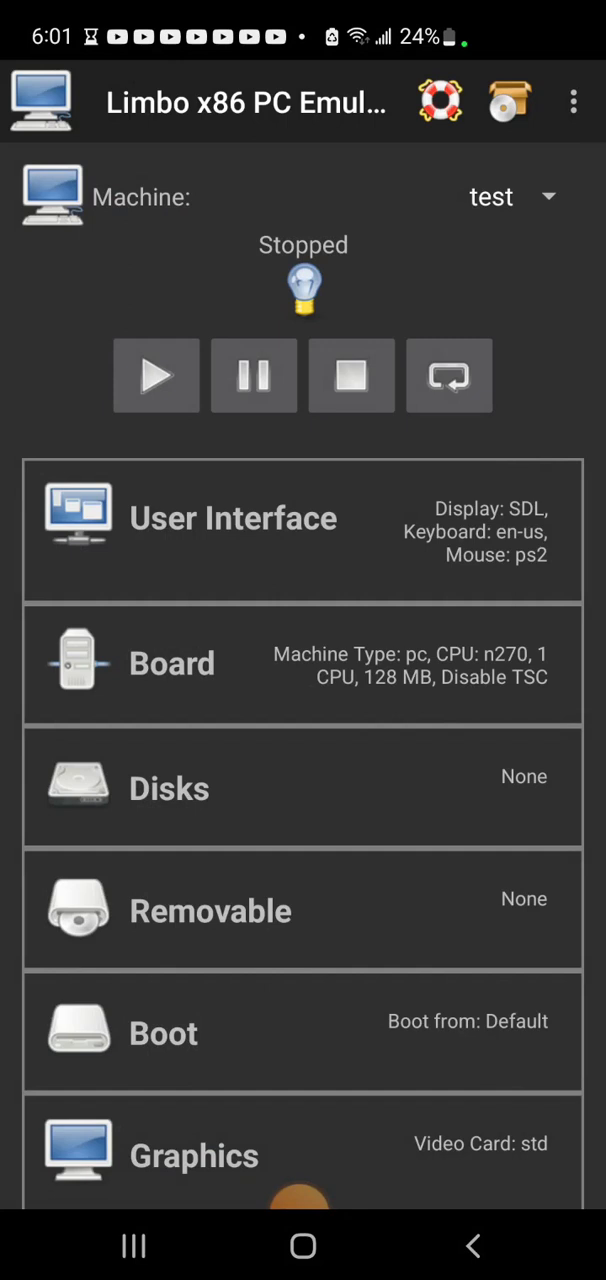
left_click(232, 516)
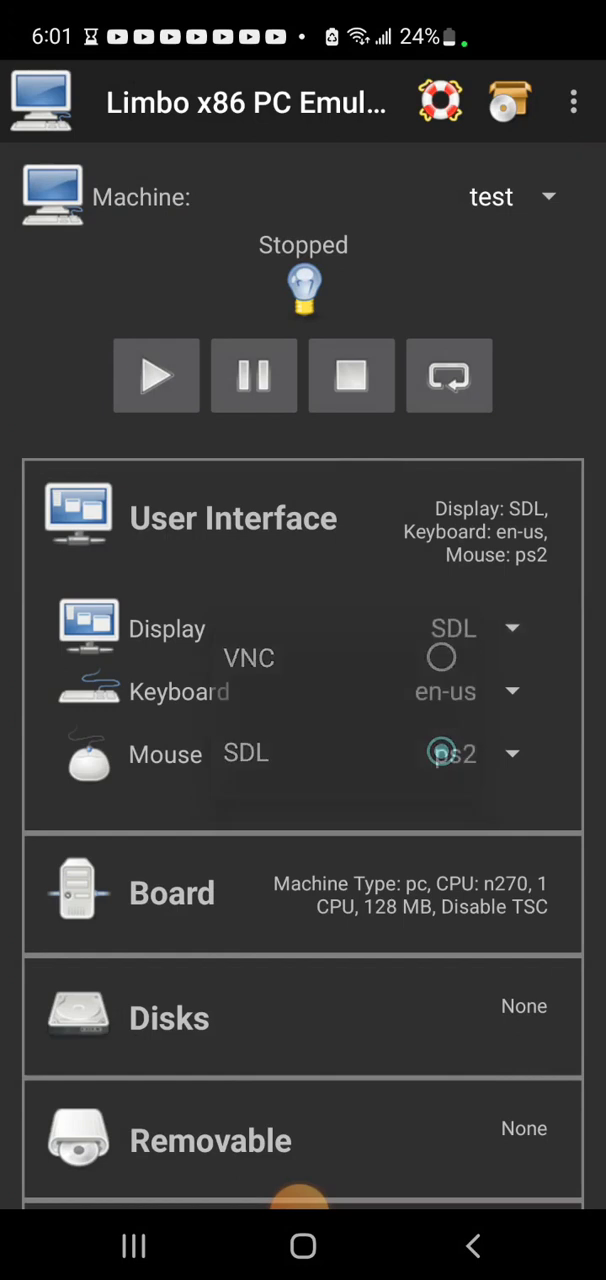
Step: Keep SDL as the display output and scroll through the default hardware sections
left_click(232, 516)
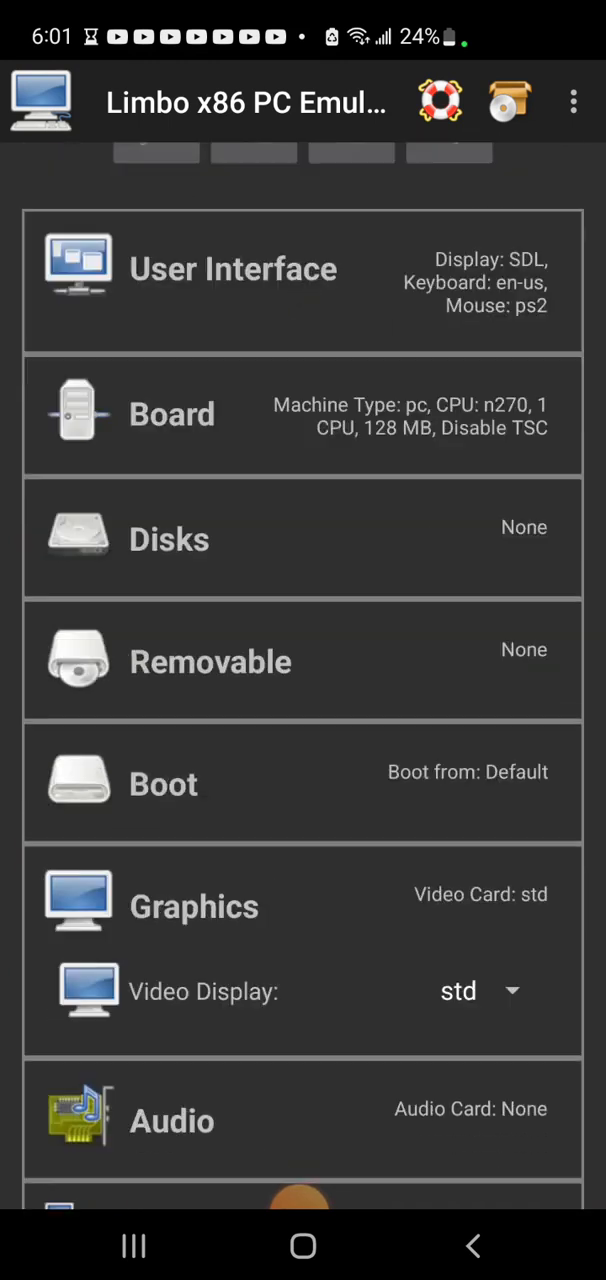
scroll("down", 3)
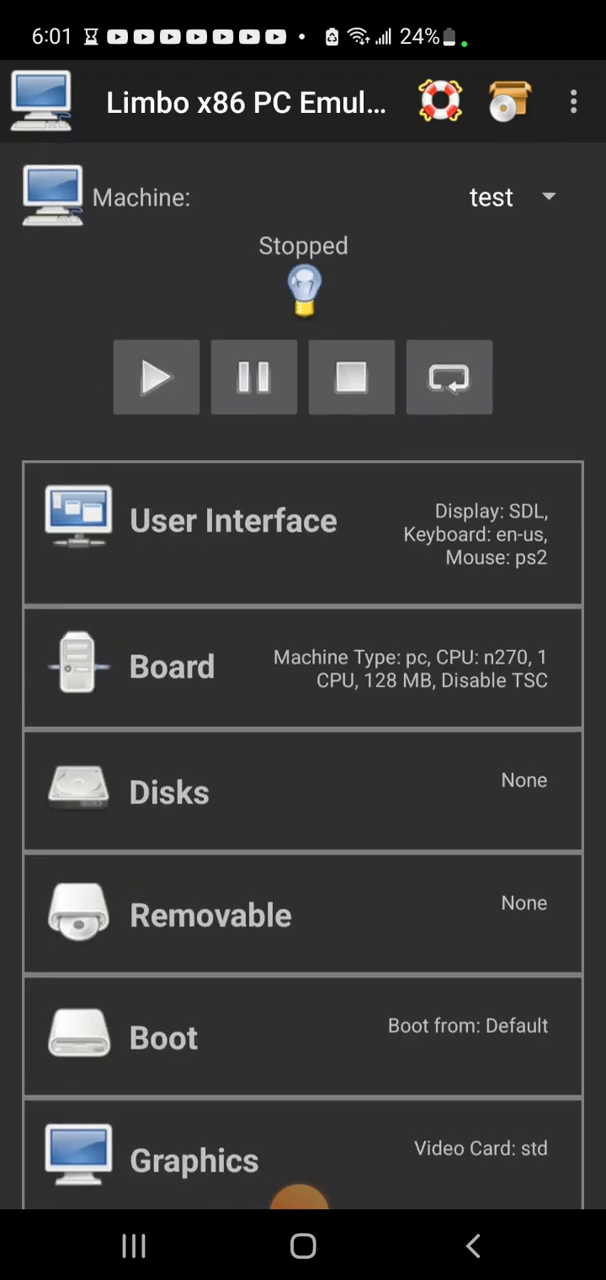
scroll("down", 3)
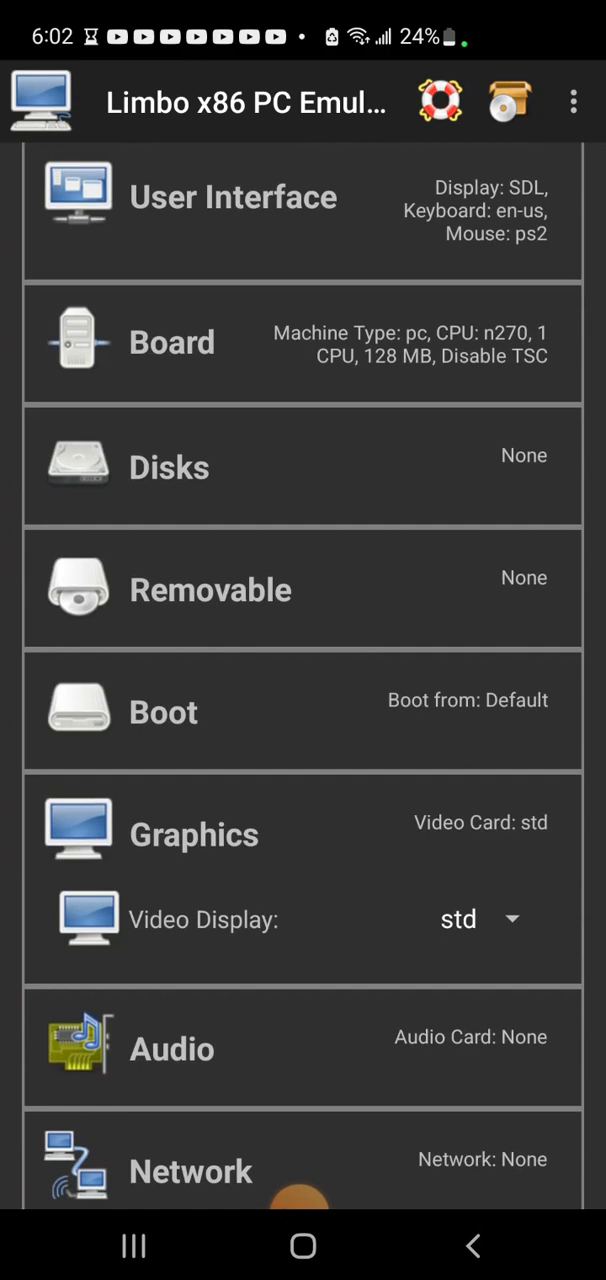
scroll("down", 3)
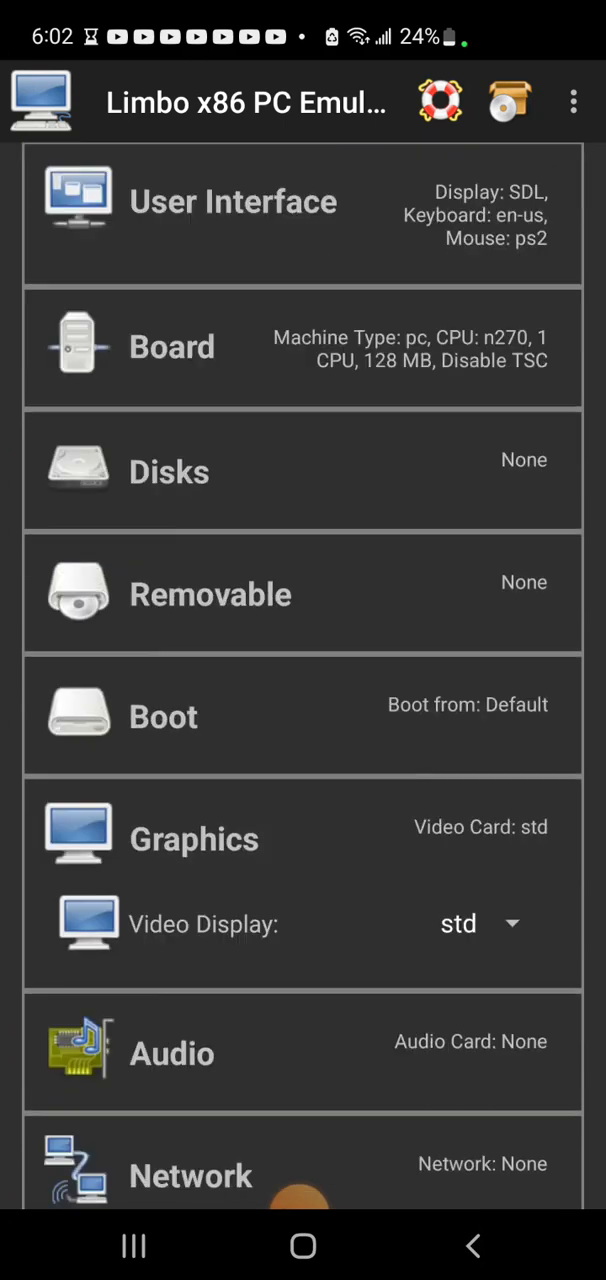
left_click(164, 716)
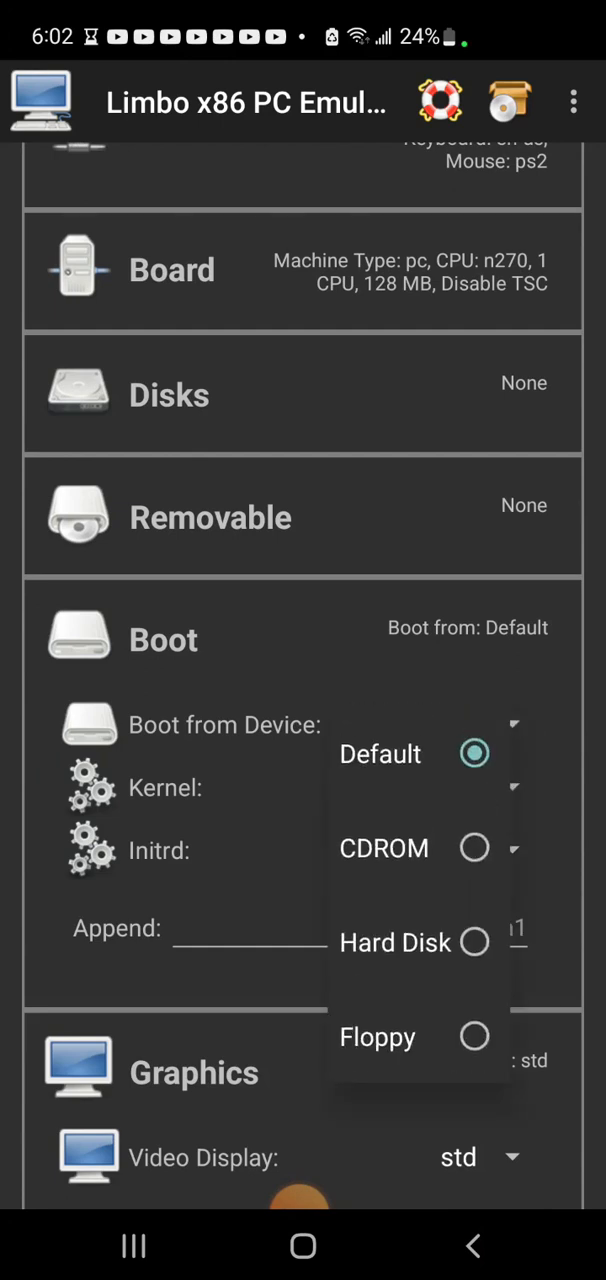
left_click(380, 752)
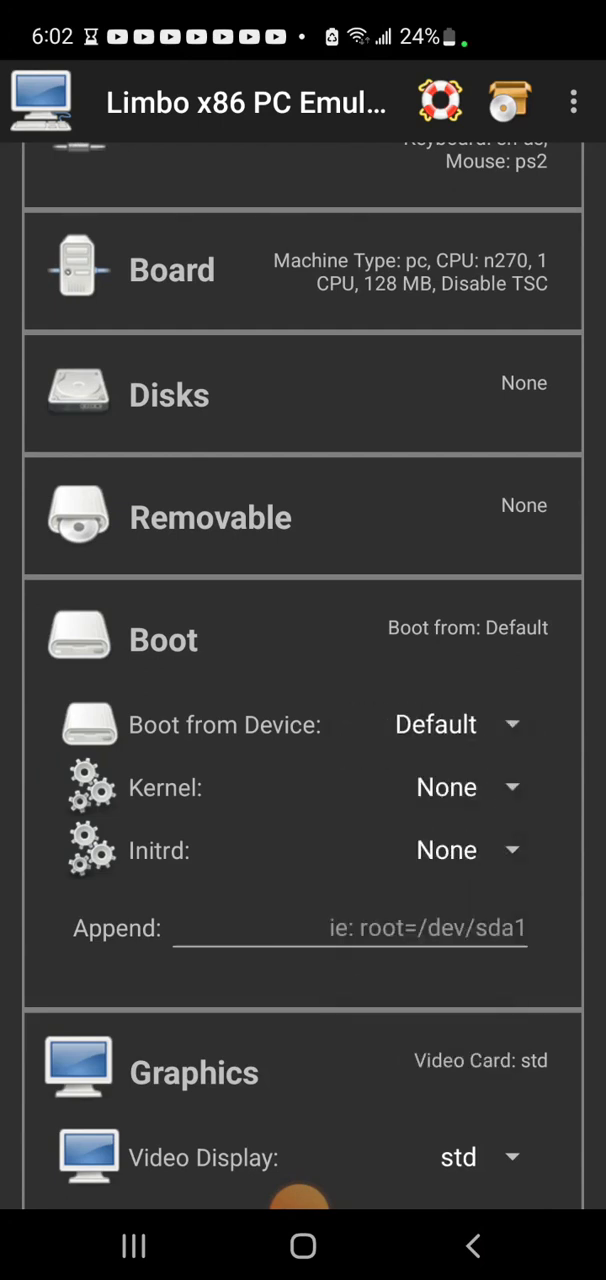
left_click(168, 394)
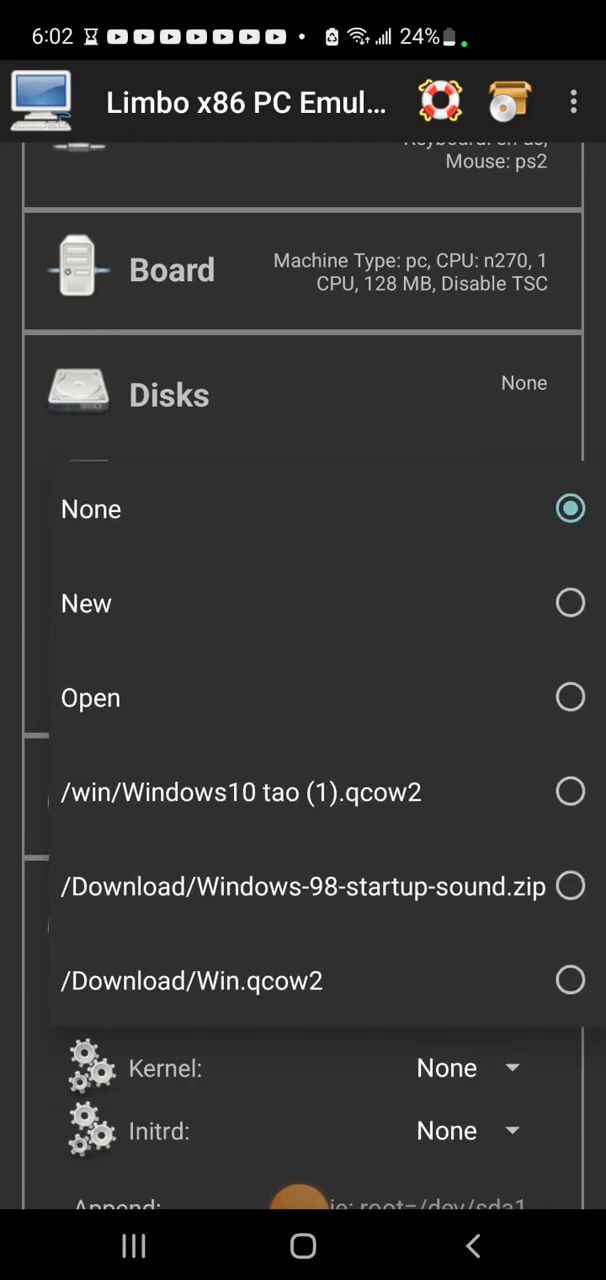
left_click(90, 508)
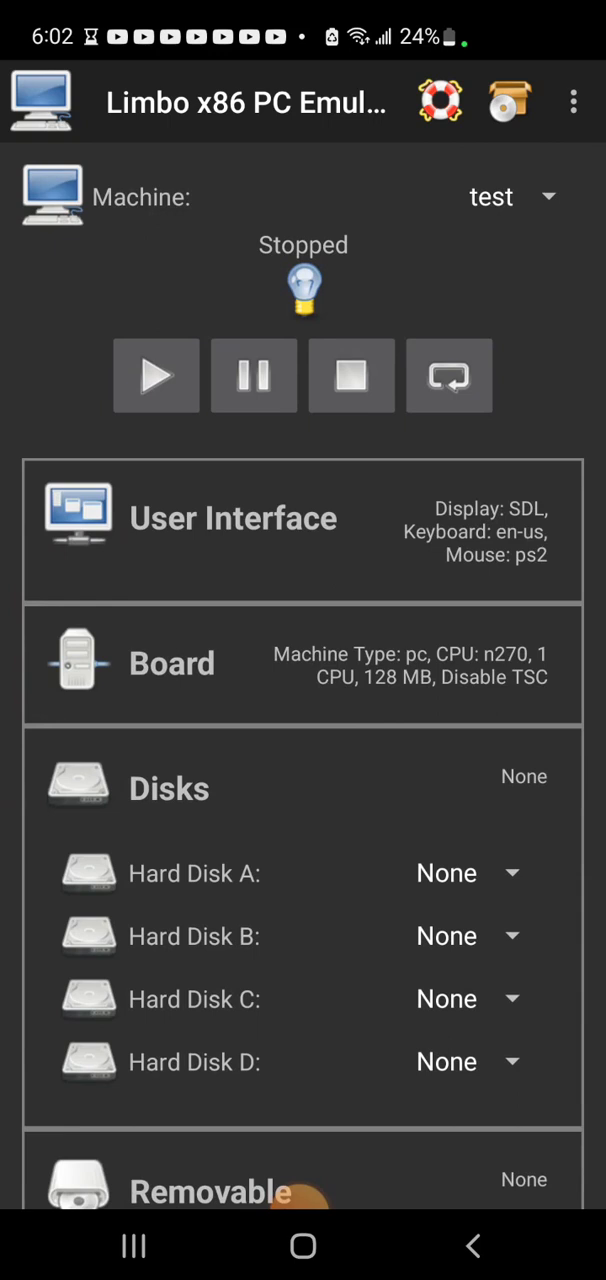
Step: Delete the test machine via Delete Machine and confirm in the Delete VM dialog
left_click(512, 196)
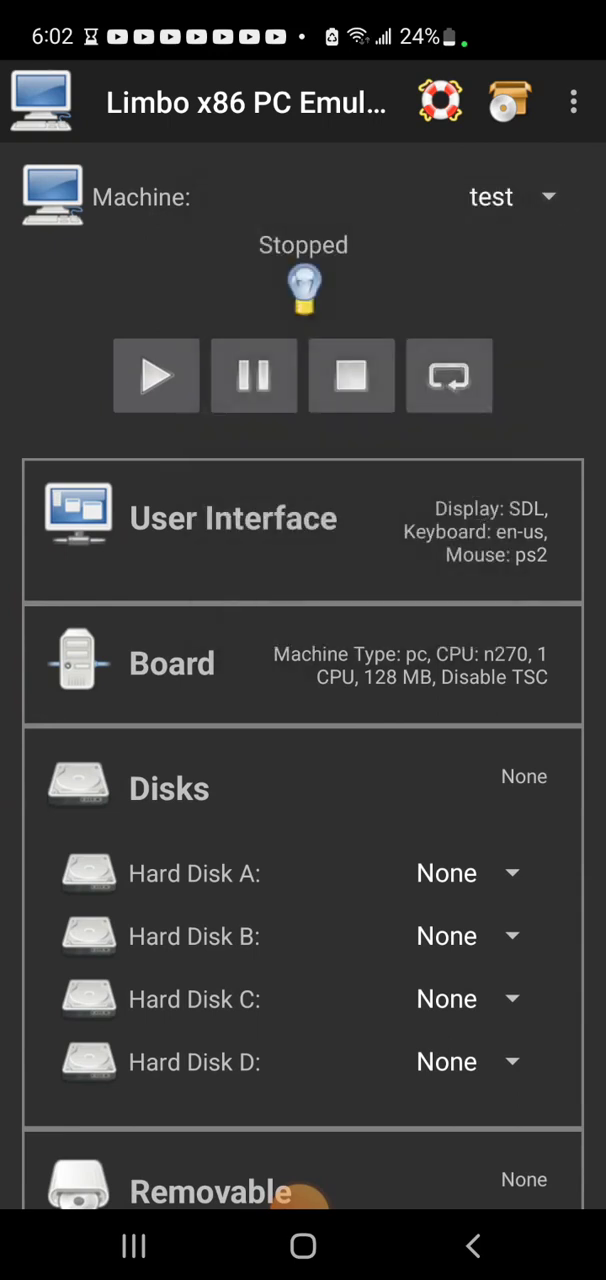
left_click(572, 100)
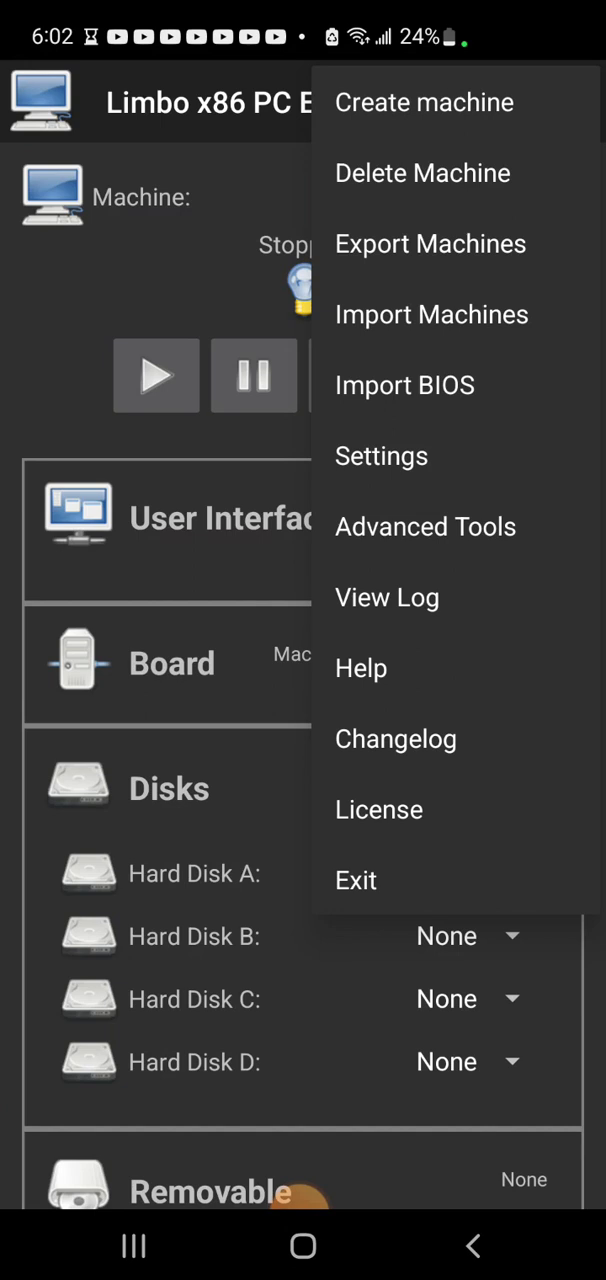
left_click(422, 172)
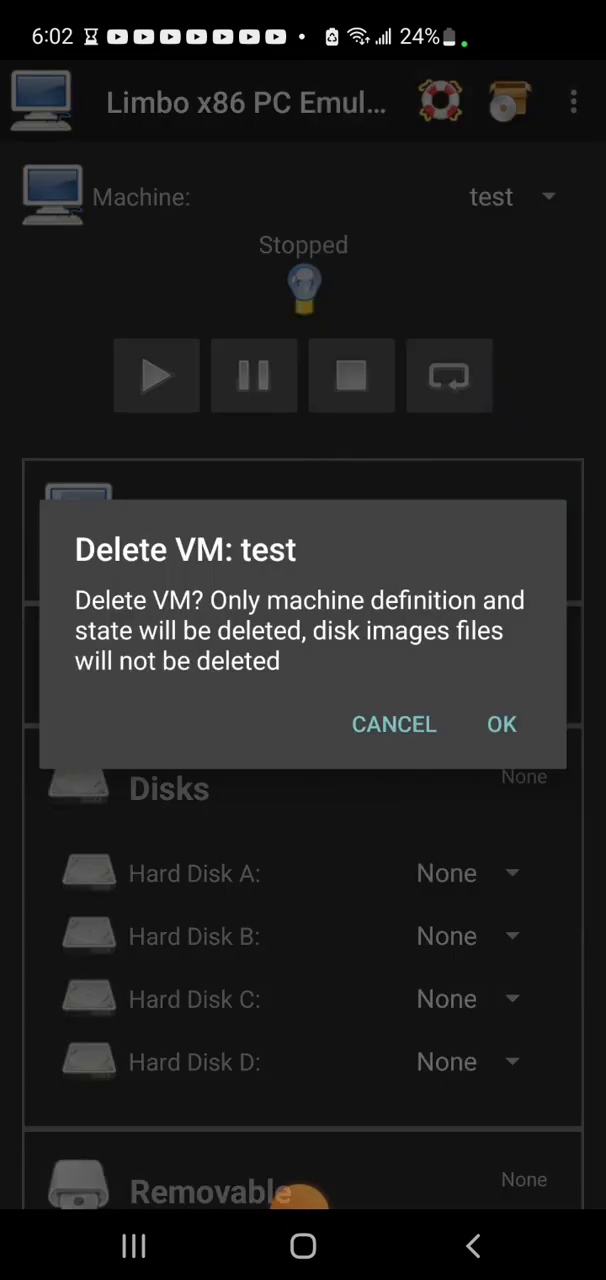
left_click(500, 724)
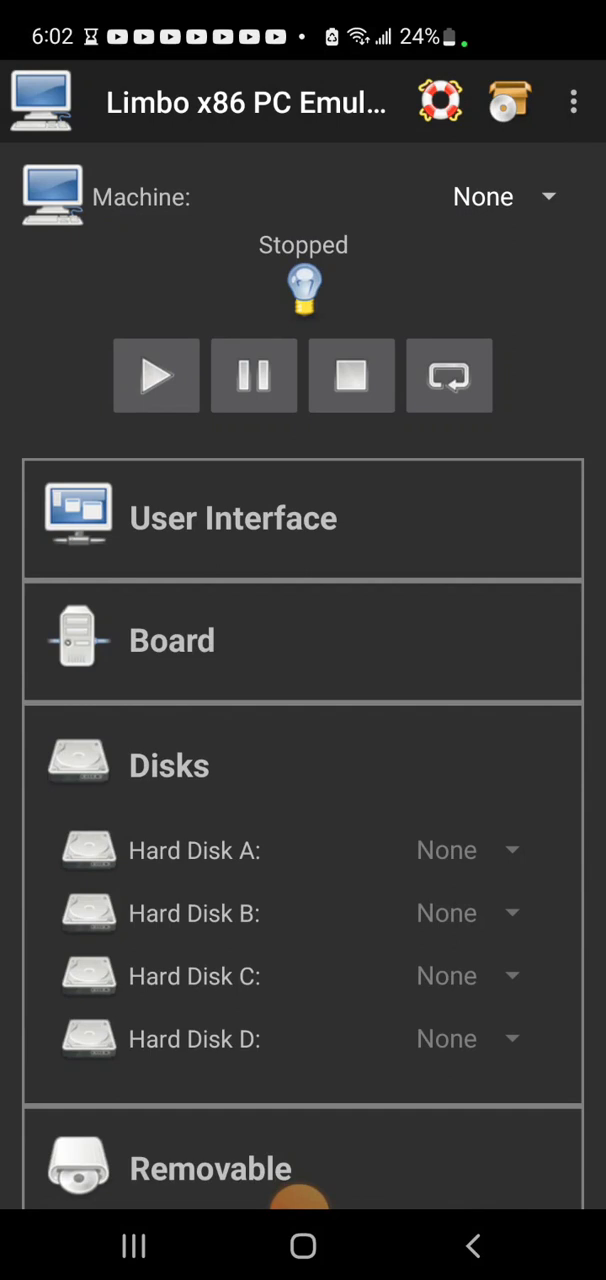
Step: Load the win7 machine from the Machine list and start it running
left_click(504, 196)
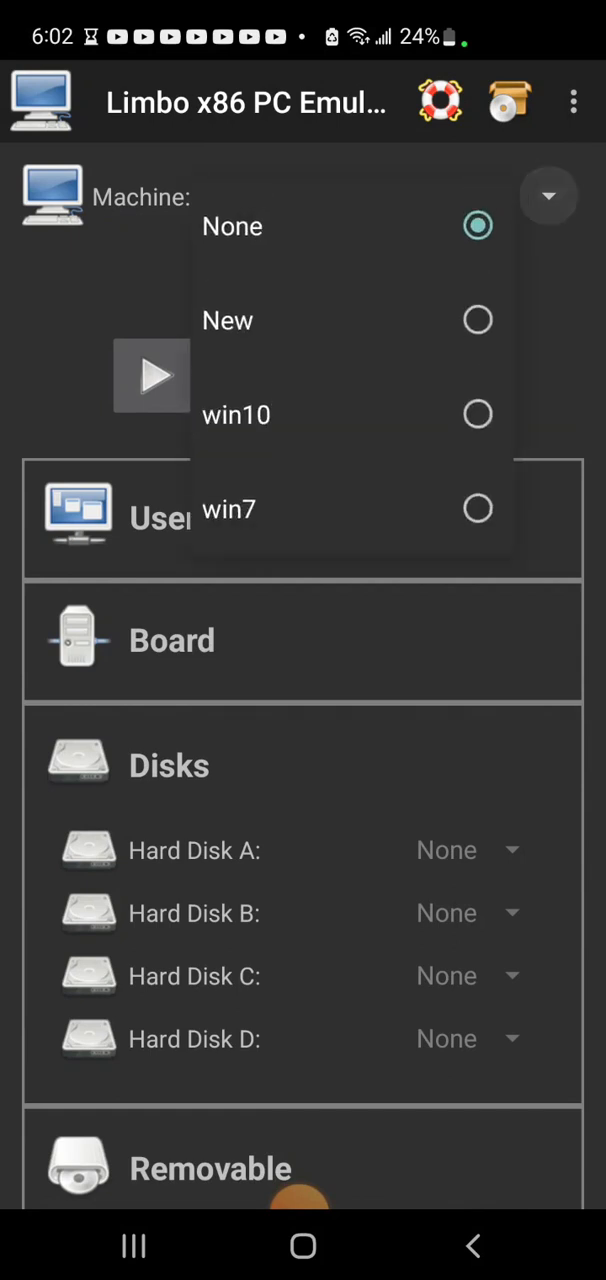
left_click(228, 508)
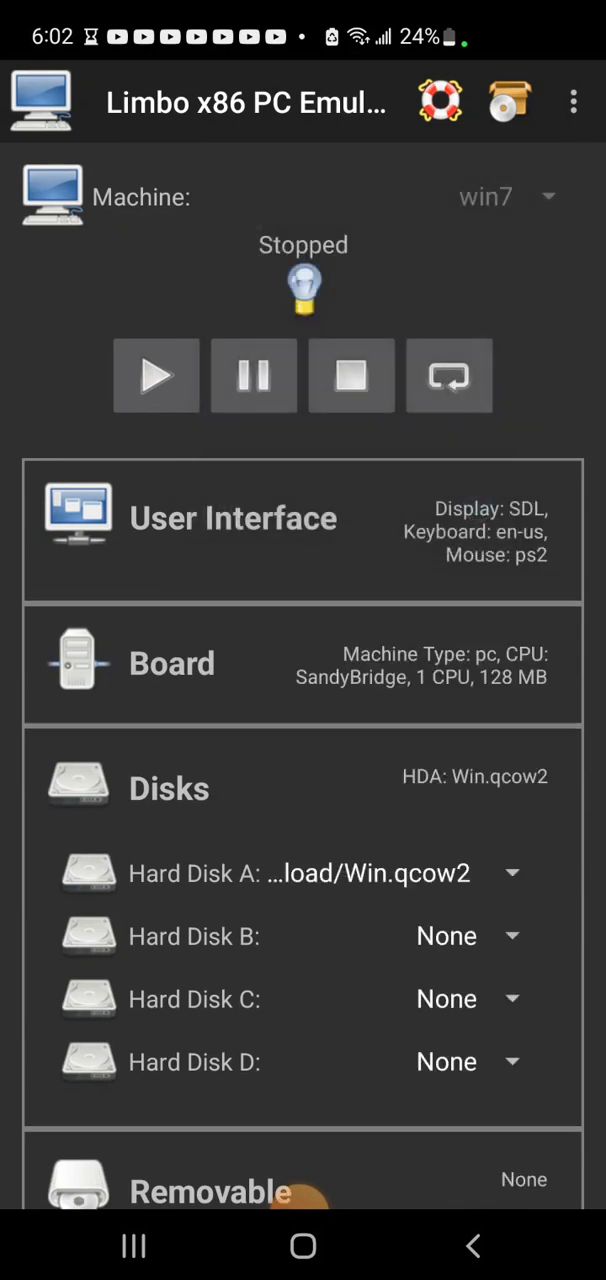
left_click(156, 376)
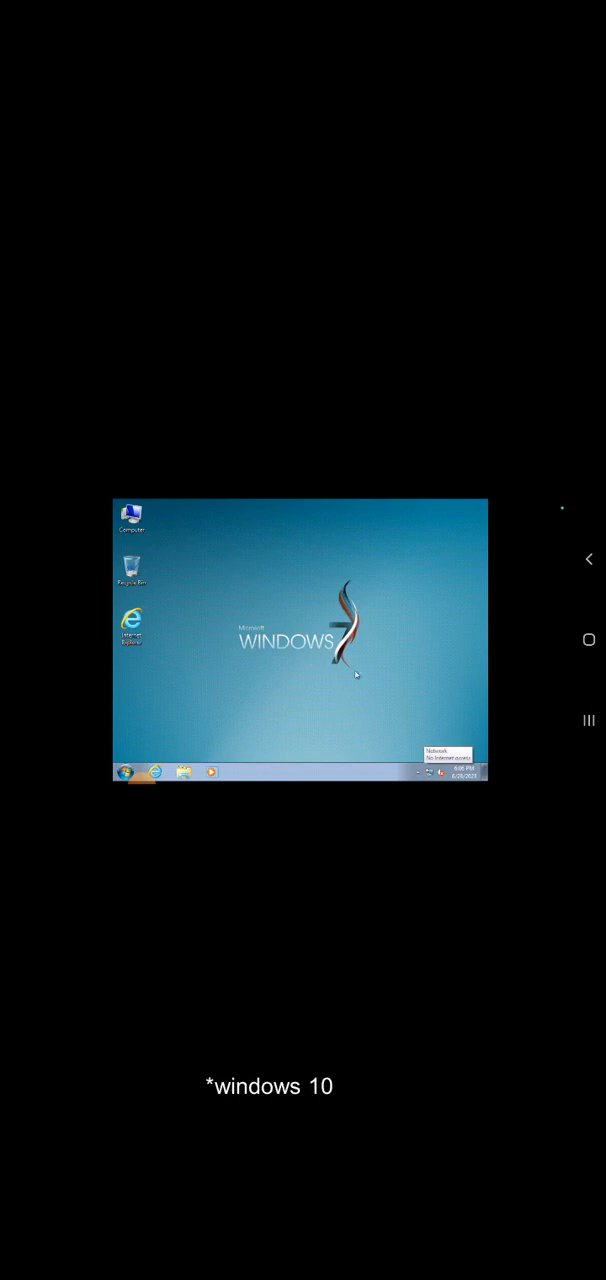
mouse_move(424, 706)
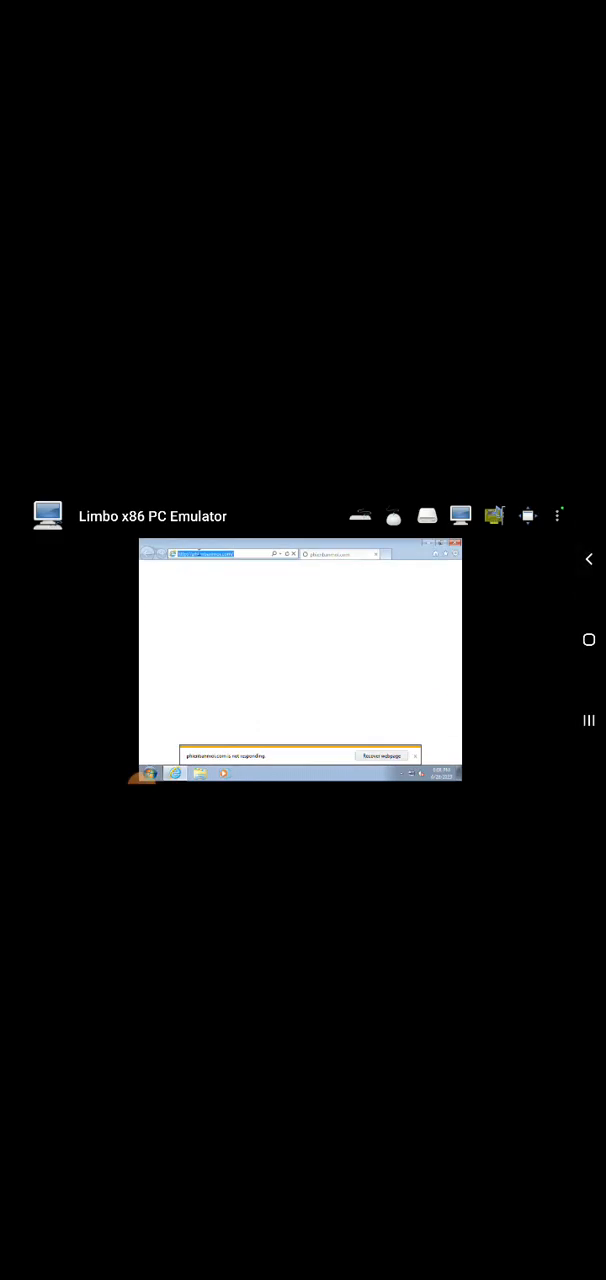
Step: Navigate Internet Explorer to a website, ending on a cannot-display-the-webpage page
left_click(204, 554)
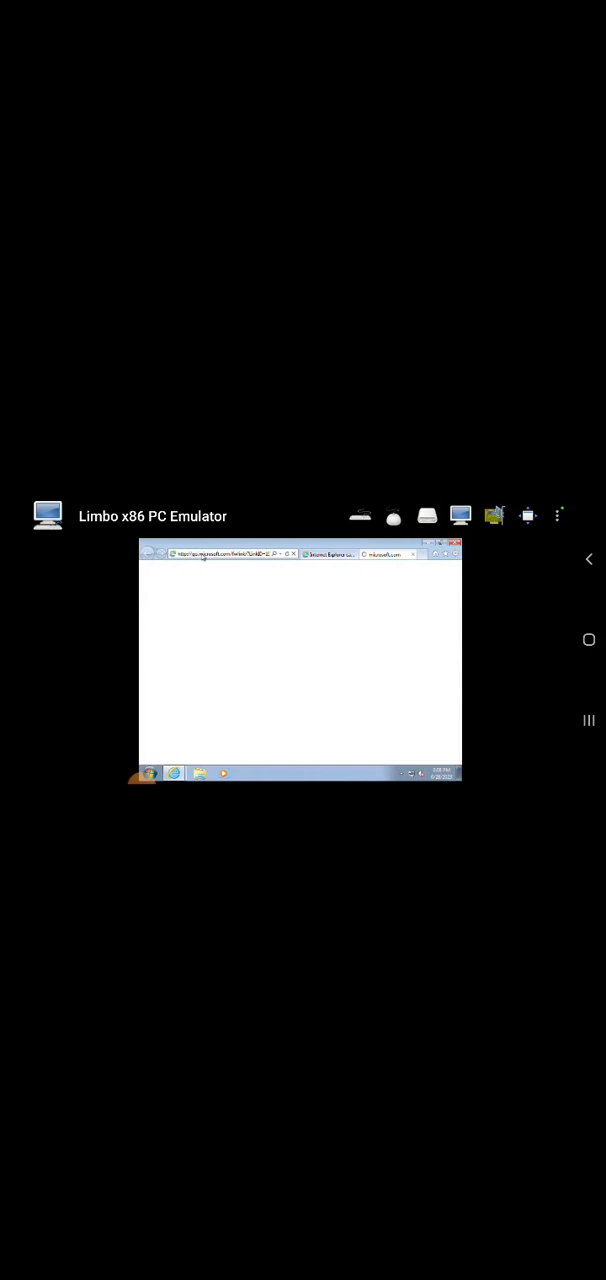
left_click(220, 554)
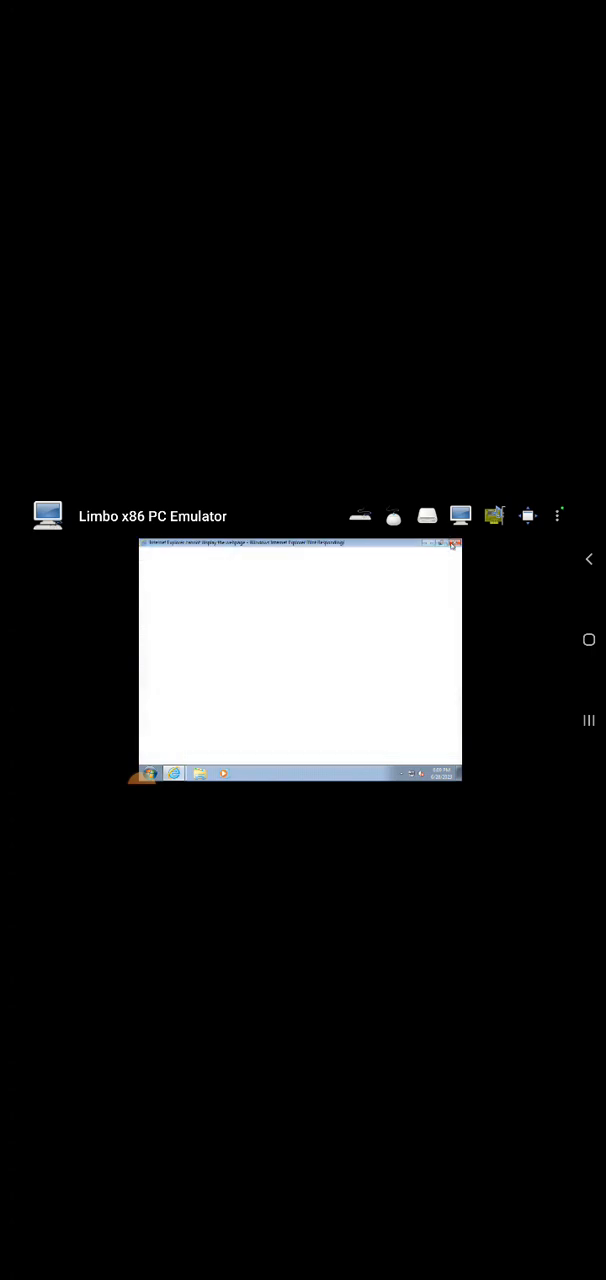
Step: Close the Internet Explorer window and confirm closing all its tabs
left_click(456, 544)
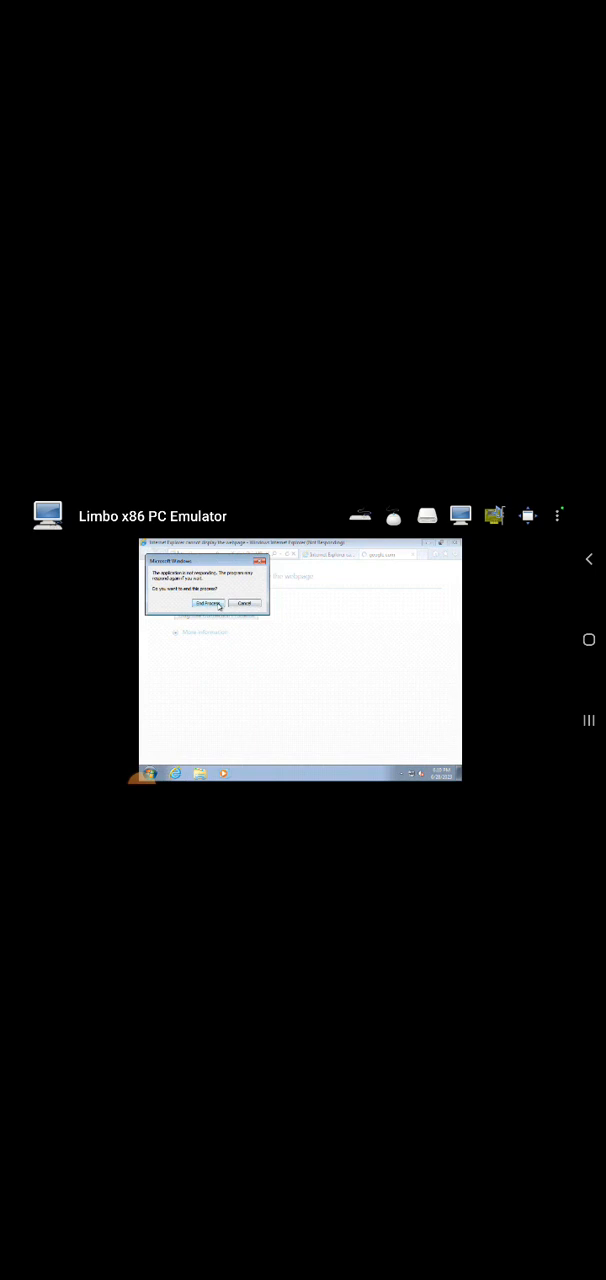
left_click(208, 604)
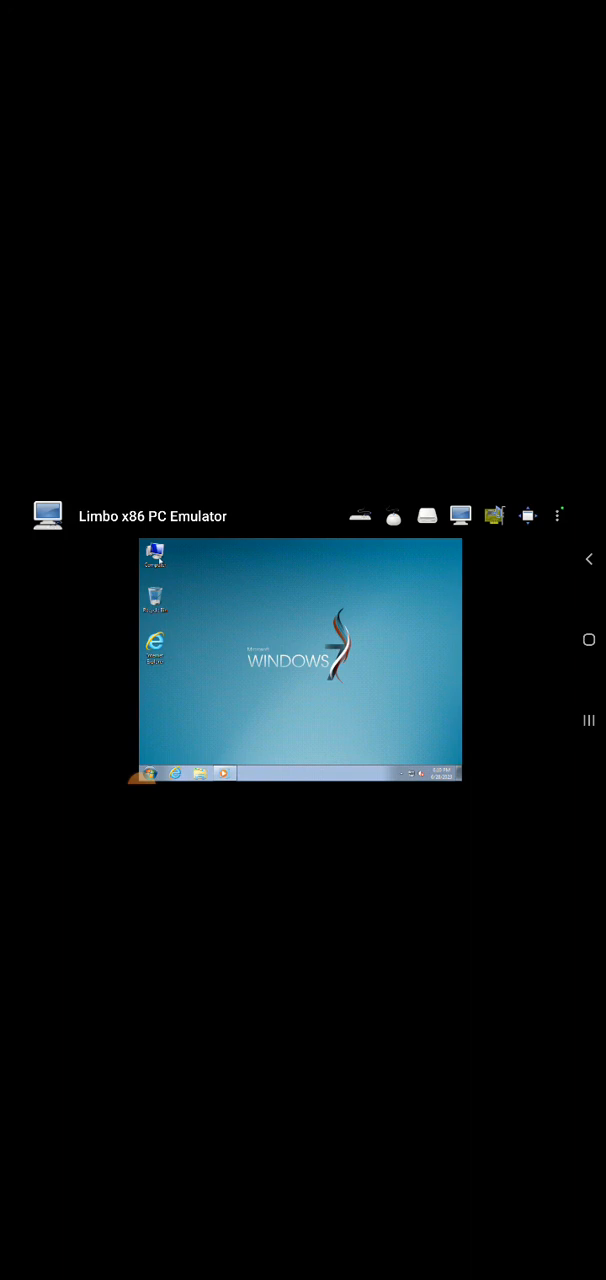
Step: Shut down Windows 7 from the Start menu, returning to the stopped Limbo screen
left_click(156, 554)
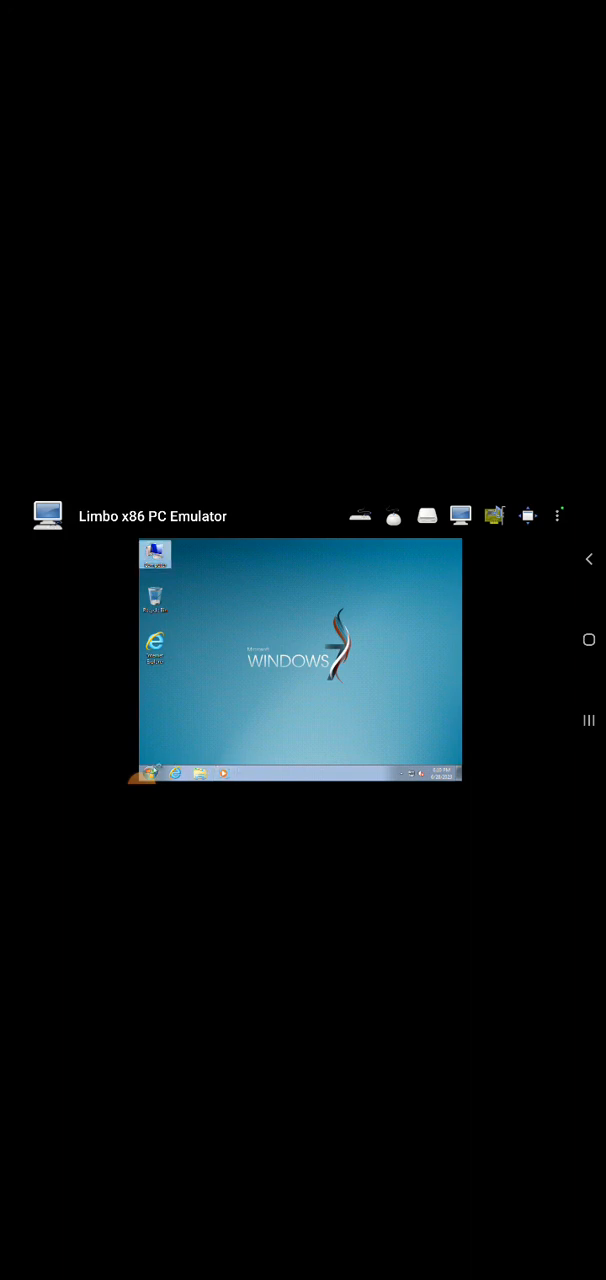
left_click(560, 516)
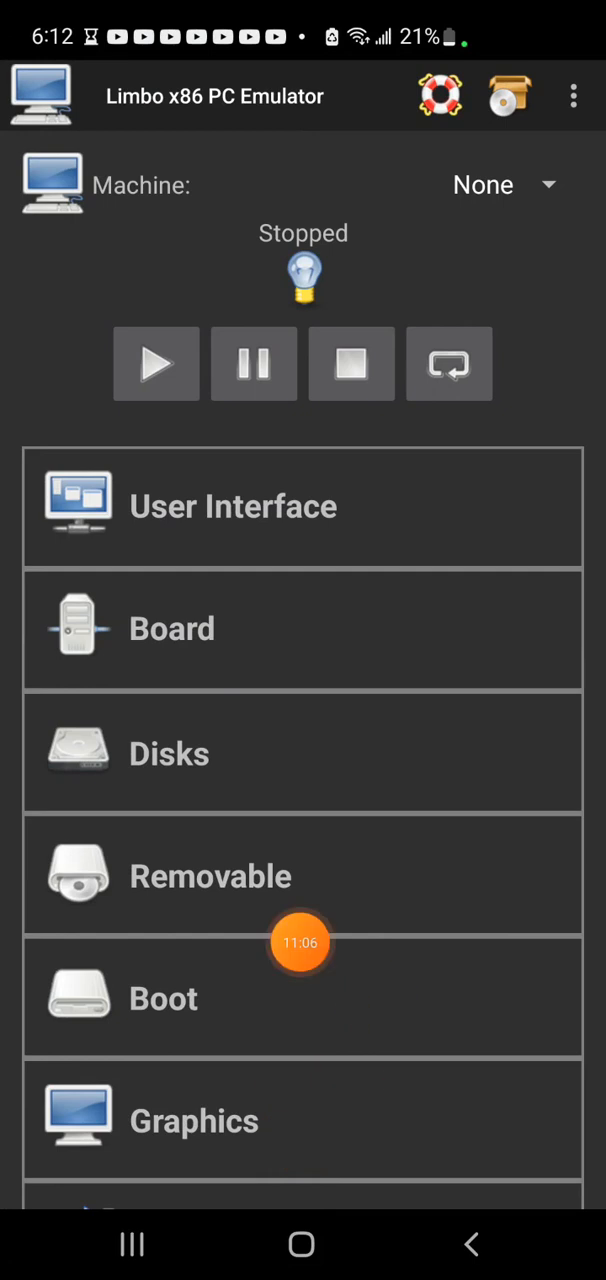
Step: Load the win10 machine and start it booting from its hard disk
left_click(500, 184)
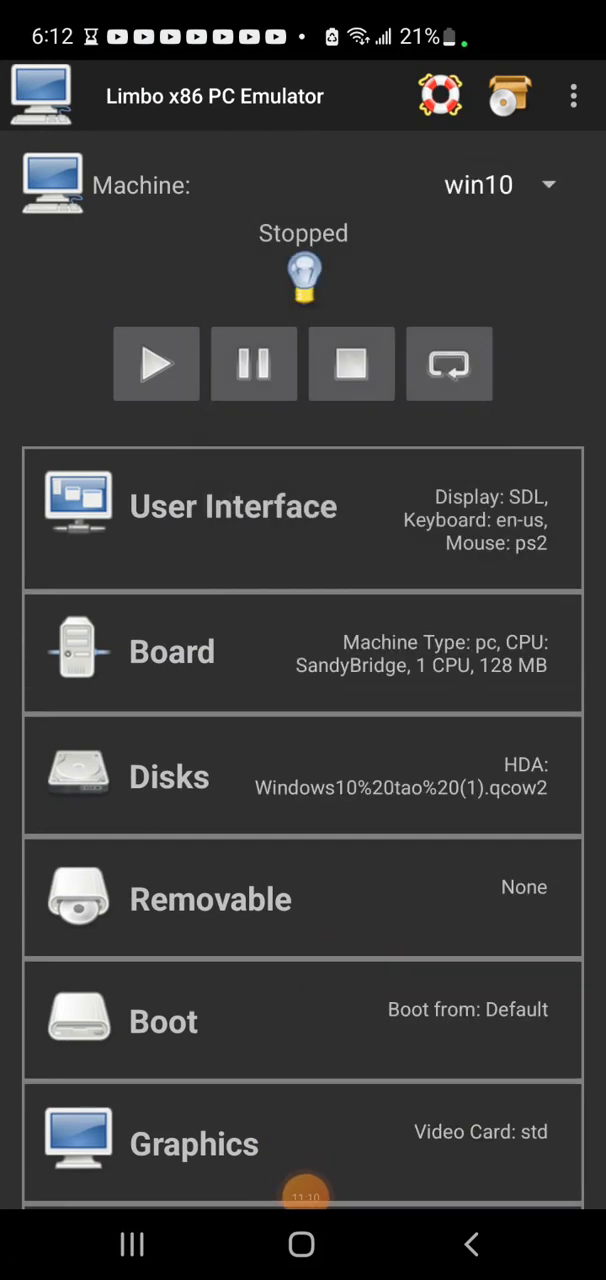
left_click(156, 364)
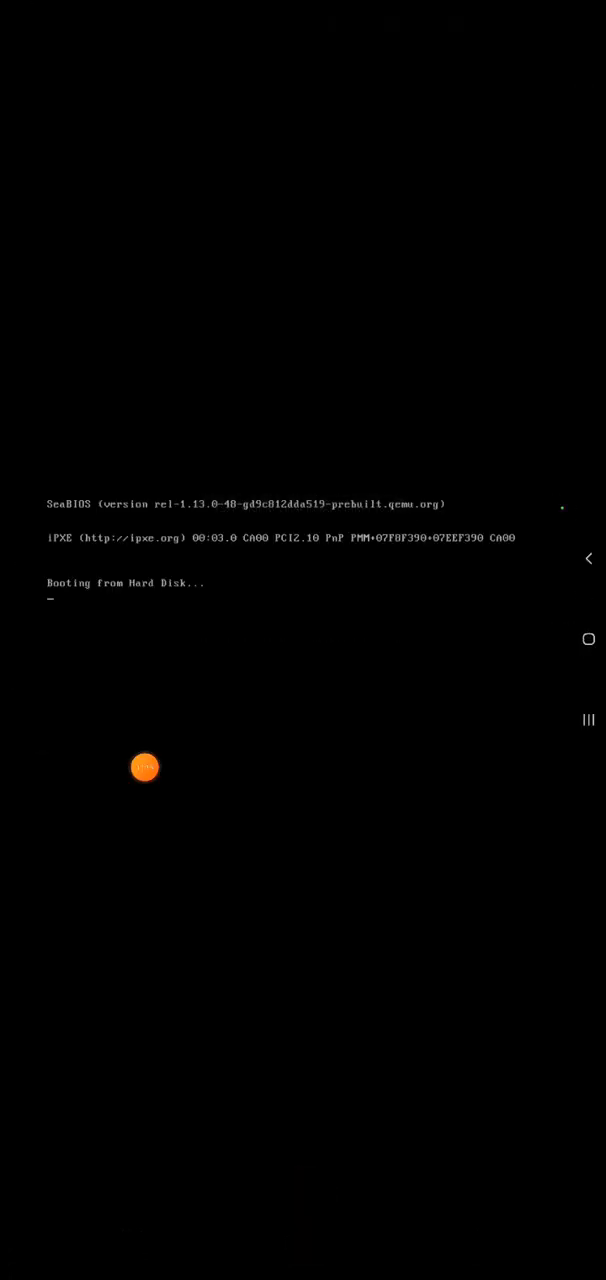